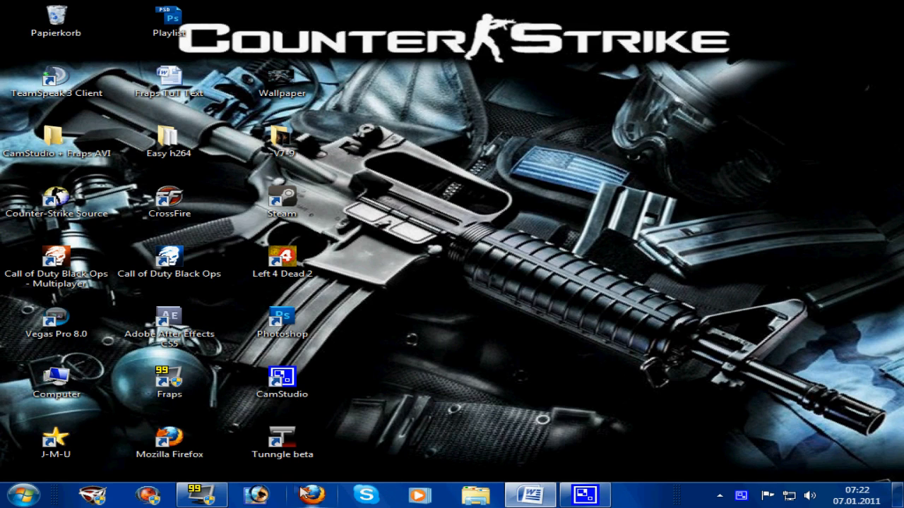
{"action": "mouse_move", "coordinate": [307, 507]}
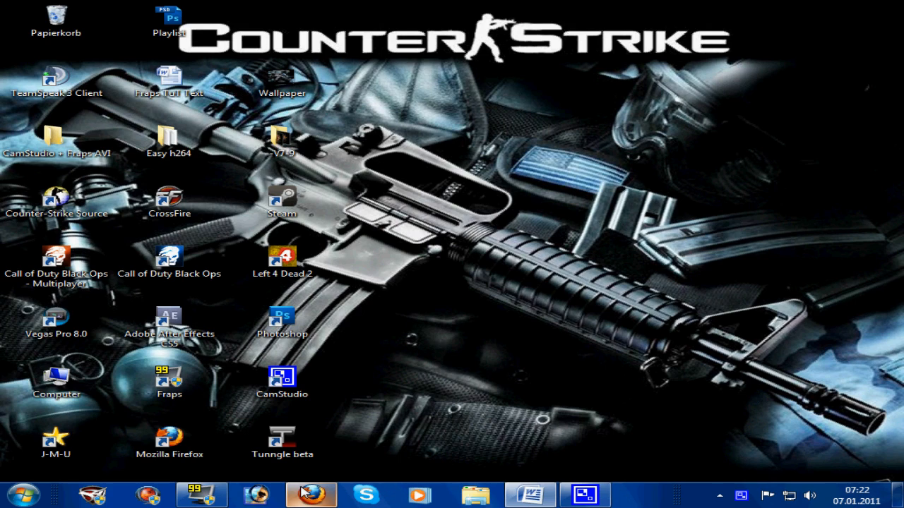
Bring Firefox forward on the CHIP Online Fraps page and select the 1.9d version text.
{"action": "left_click", "coordinate": [317, 507]}
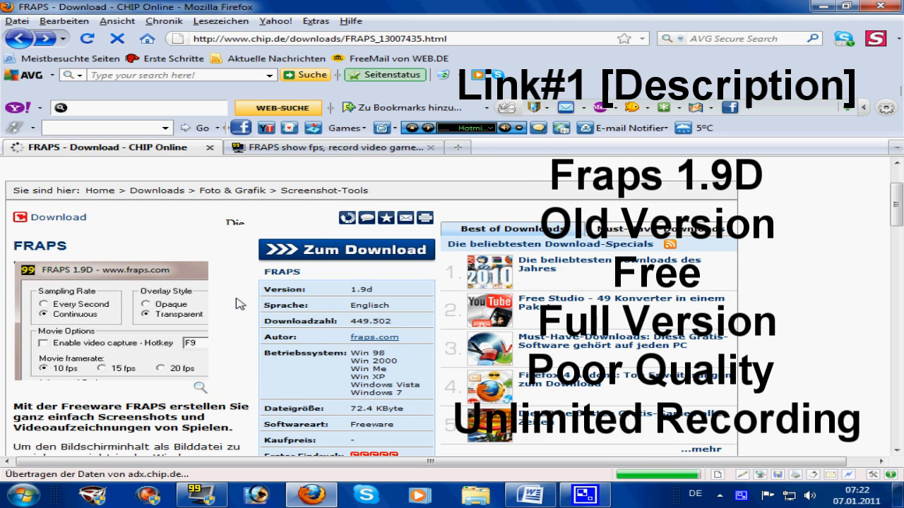
{"action": "mouse_move", "coordinate": [313, 256]}
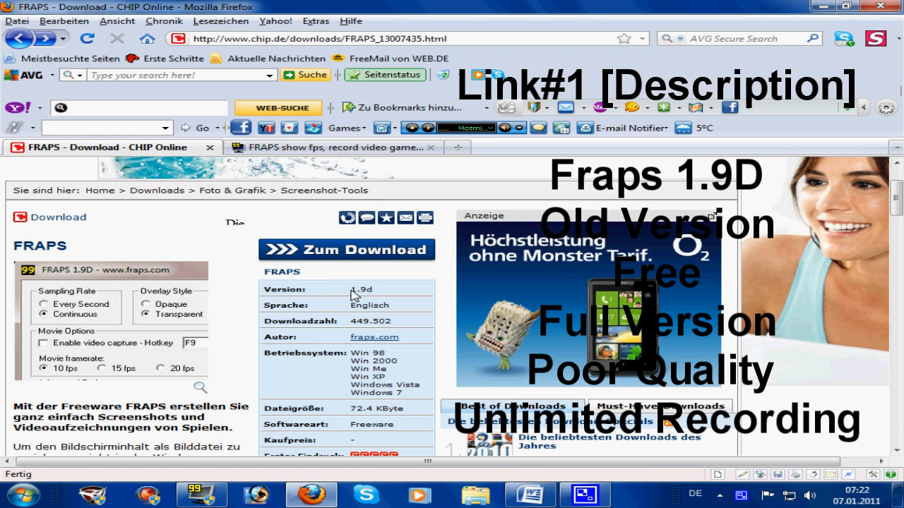
{"action": "double_click", "coordinate": [360, 289]}
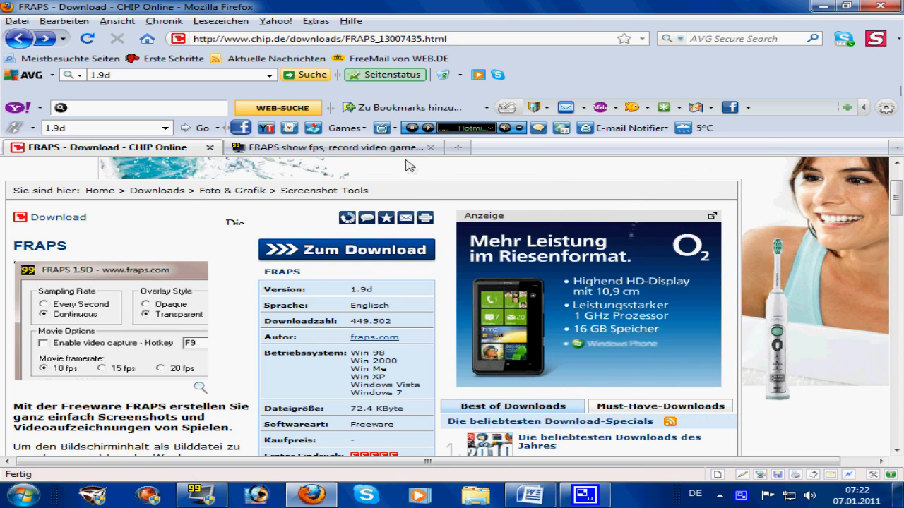
Switch to the fraps.com tab and reach the Download page offering the Fraps 3.2.6 setup.
{"action": "left_click", "coordinate": [331, 148]}
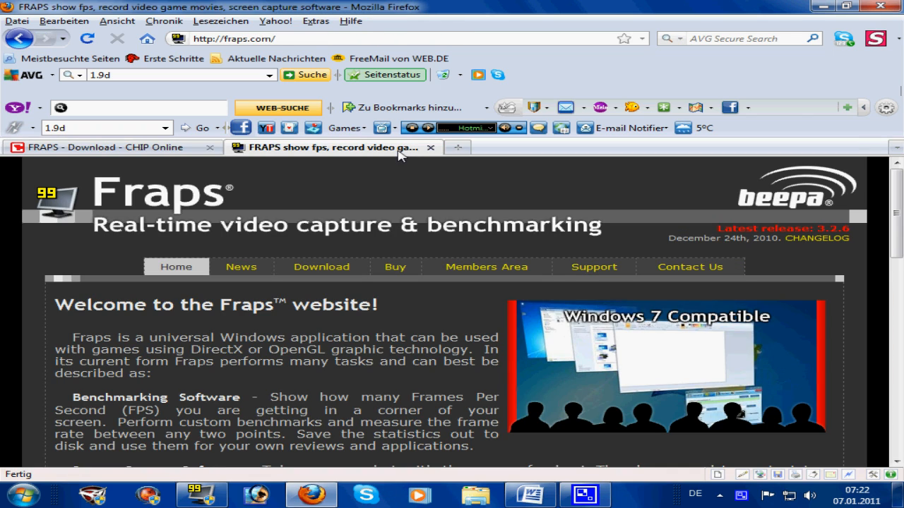
{"action": "left_click", "coordinate": [321, 267]}
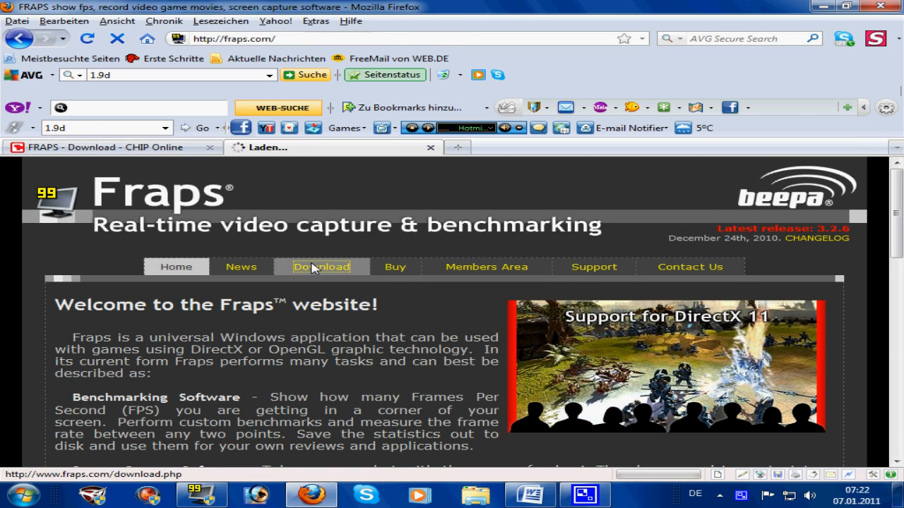
{"action": "left_click", "coordinate": [320, 267]}
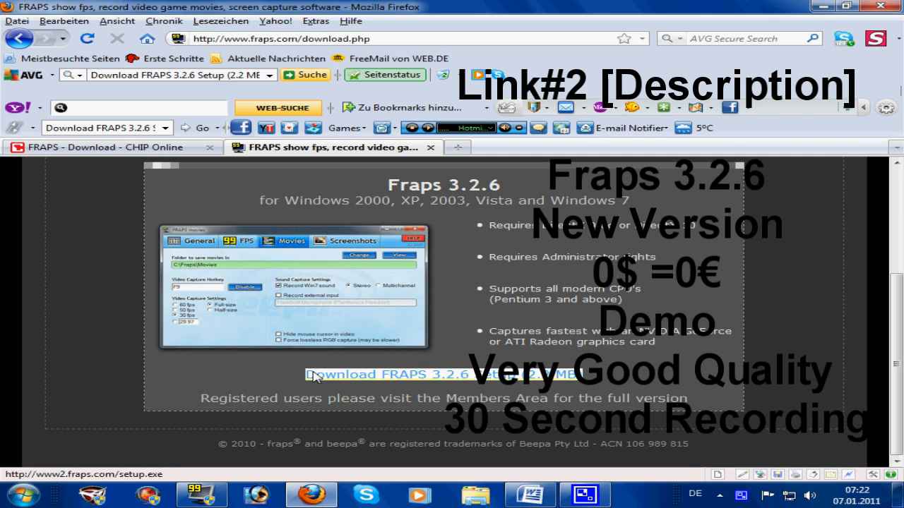
{"action": "left_click", "coordinate": [352, 242]}
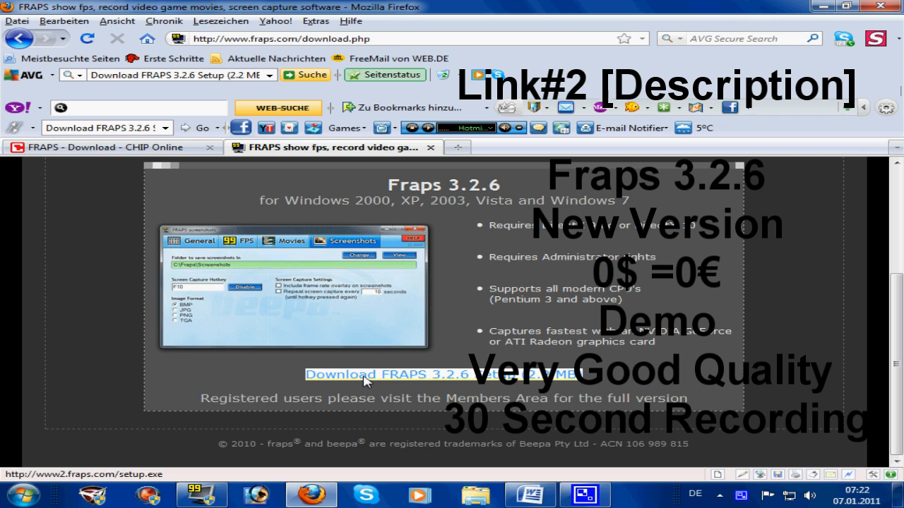
{"action": "left_click", "coordinate": [242, 241]}
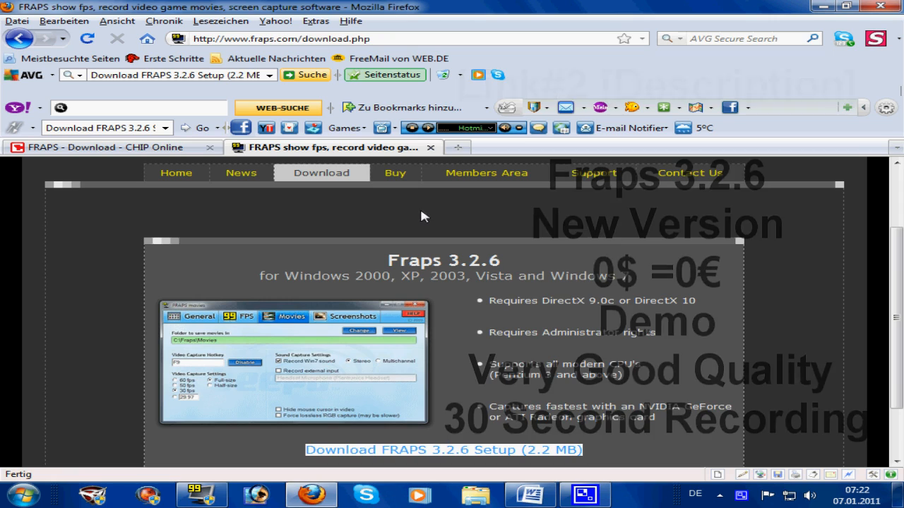
From the Fraps Buy page start the $37.00 registration purchase through the PayPal 'Buy Fraps Now!' button.
{"action": "left_click", "coordinate": [395, 172]}
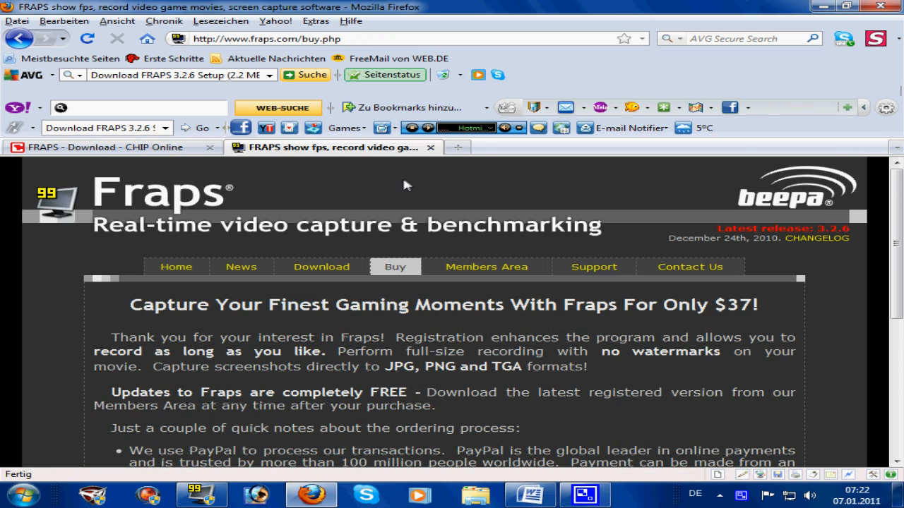
{"action": "scroll", "scroll_direction": "down", "scroll_amount": 3}
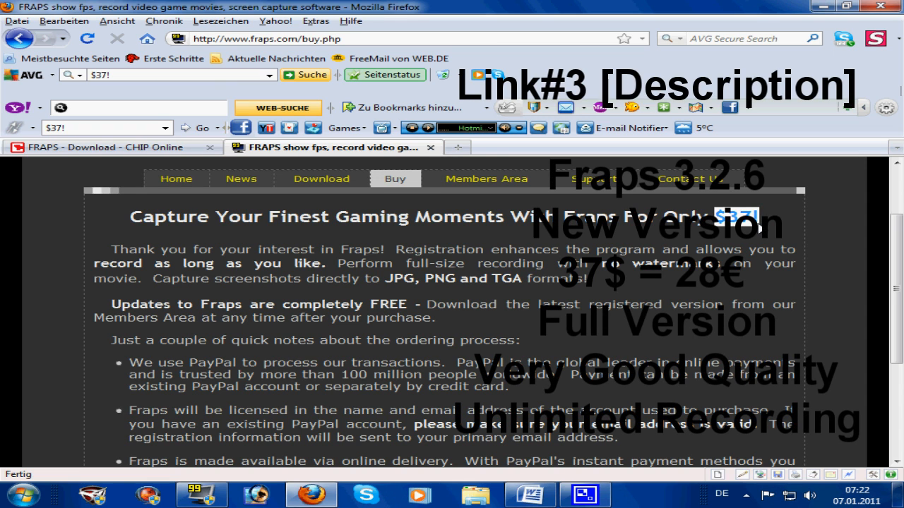
{"action": "scroll", "scroll_direction": "down", "scroll_amount": 3}
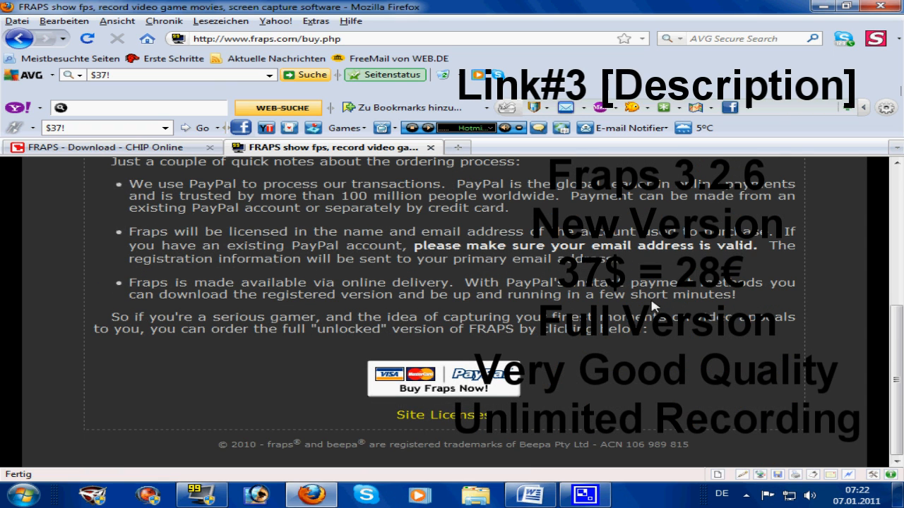
{"action": "mouse_move", "coordinate": [448, 382]}
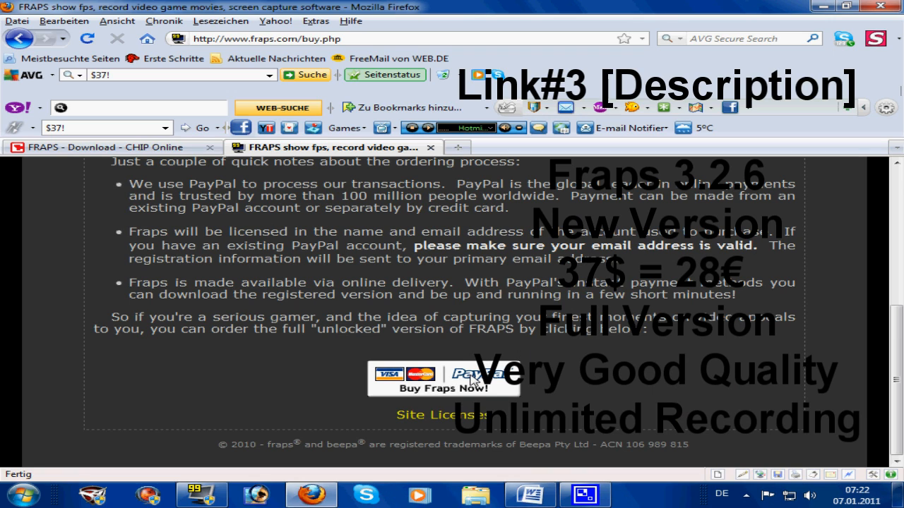
{"action": "left_click", "coordinate": [443, 379]}
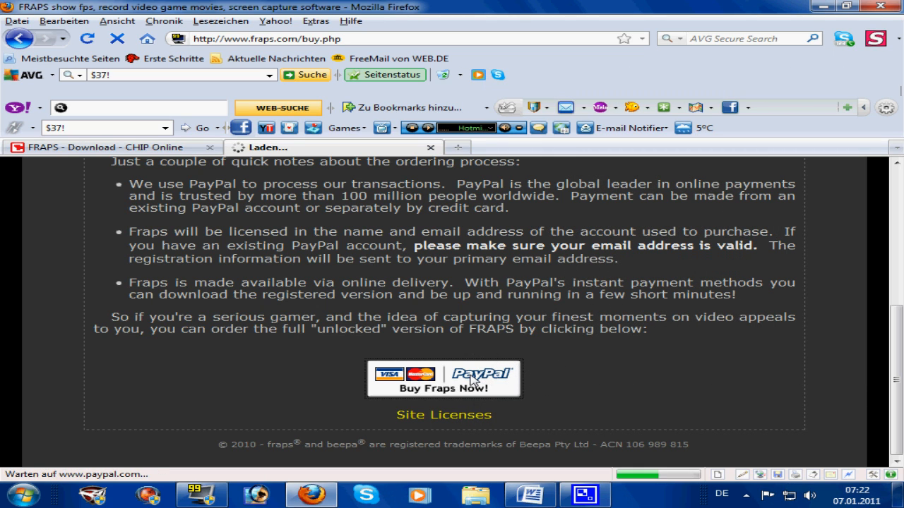
{"action": "left_click", "coordinate": [443, 379]}
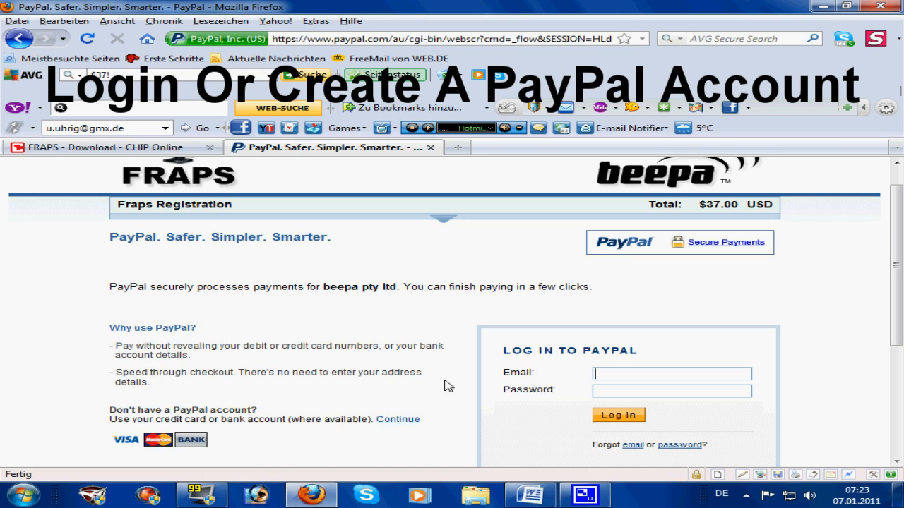
{"action": "mouse_move", "coordinate": [710, 213]}
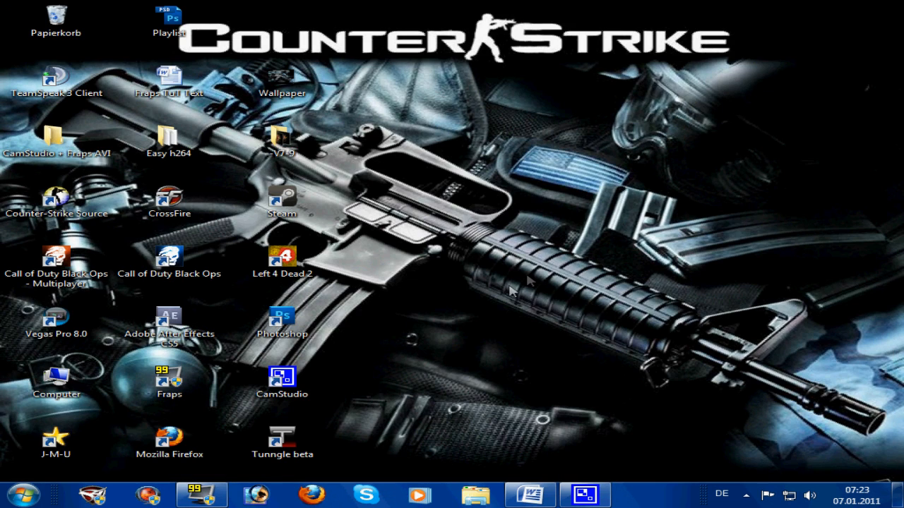
{"action": "mouse_move", "coordinate": [219, 479]}
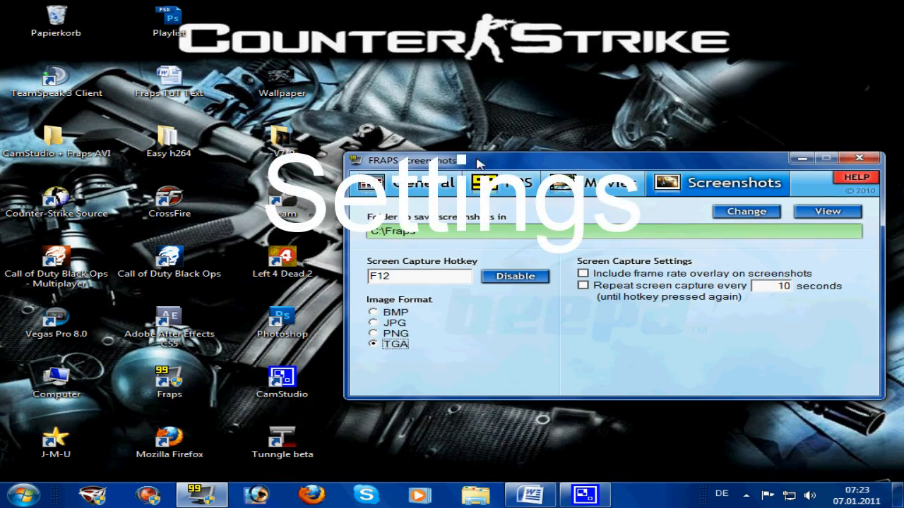
Look through the General and FPS settings in Fraps, ending on the Movies settings at 75 fps.
{"action": "left_click", "coordinate": [416, 183]}
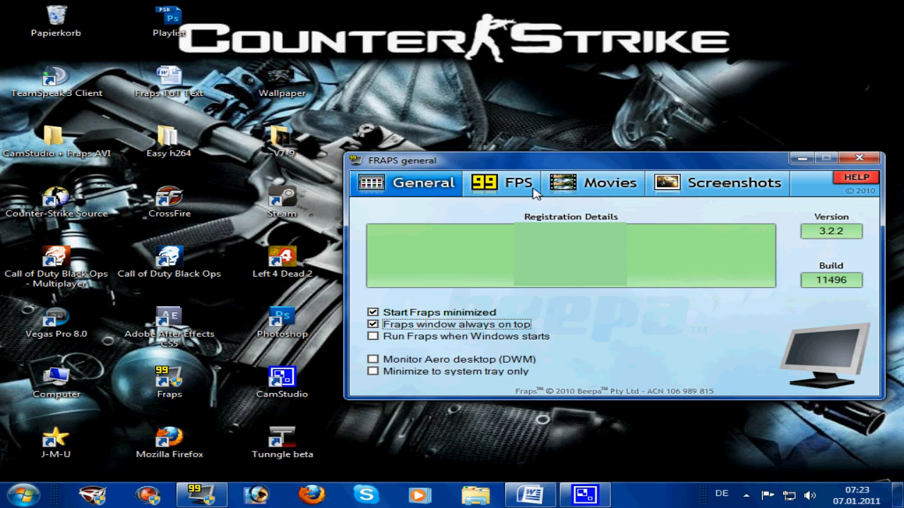
{"action": "left_click", "coordinate": [503, 183]}
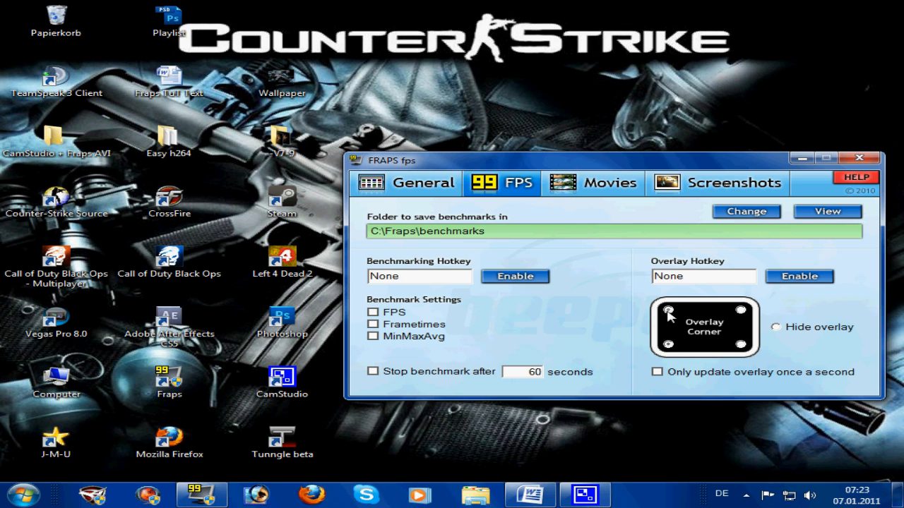
{"action": "left_click", "coordinate": [614, 183]}
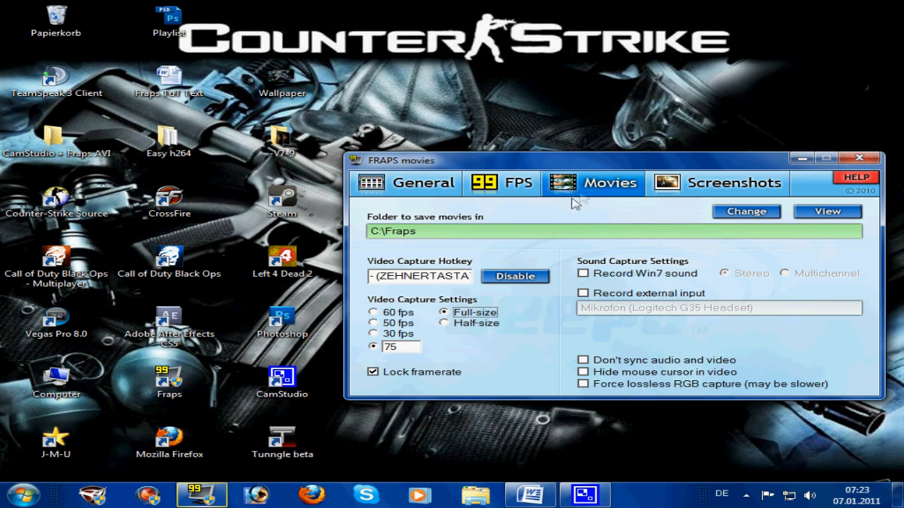
{"action": "left_click", "coordinate": [746, 211]}
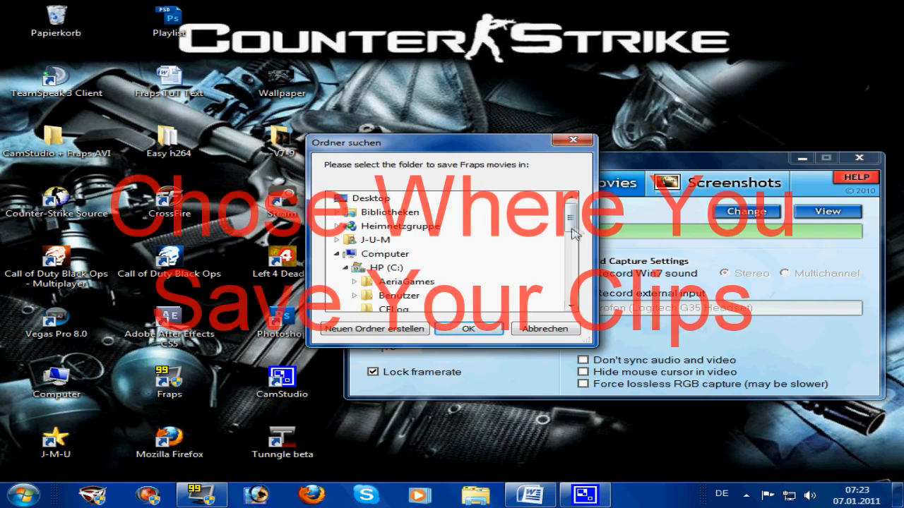
{"action": "scroll", "scroll_direction": "down", "scroll_amount": 3}
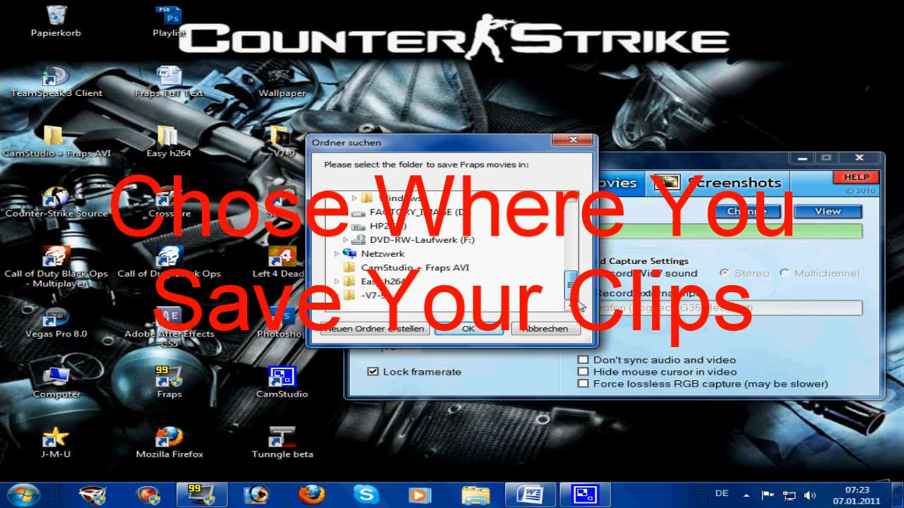
{"action": "left_click", "coordinate": [405, 268]}
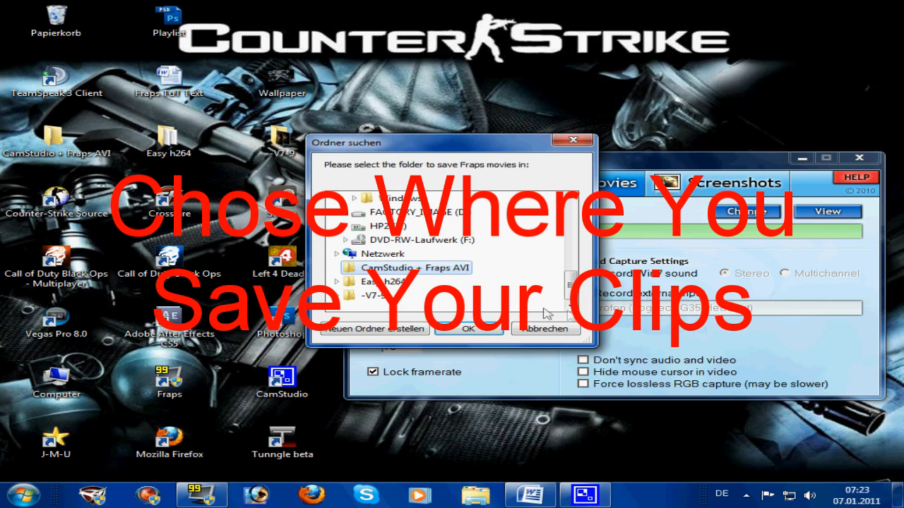
{"action": "mouse_move", "coordinate": [279, 173]}
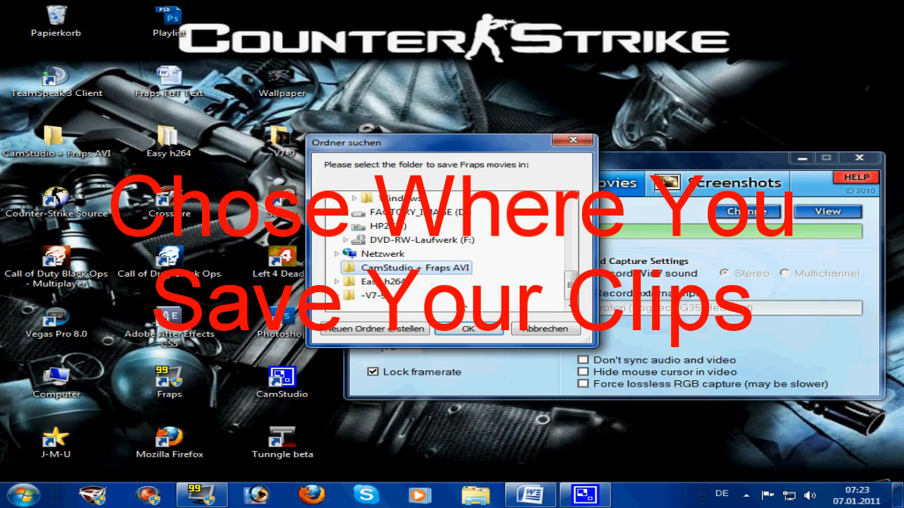
{"action": "left_click", "coordinate": [467, 328]}
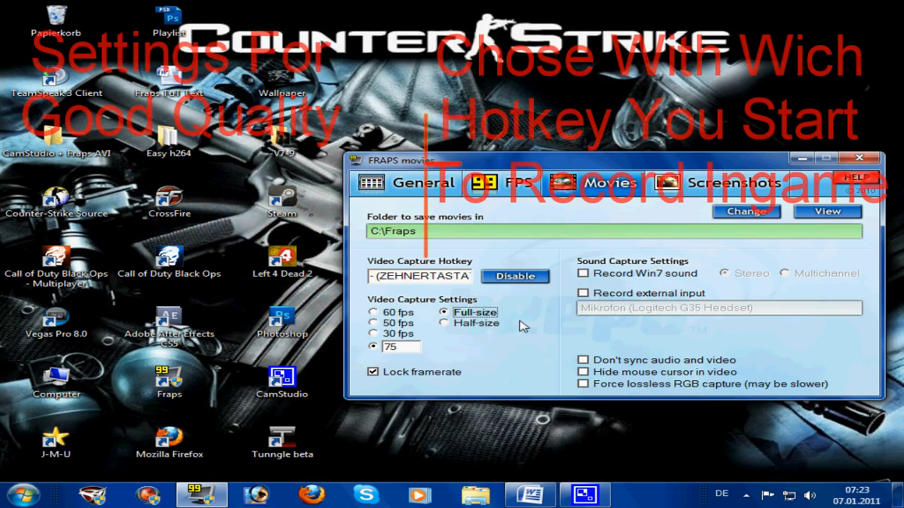
{"action": "left_click", "coordinate": [514, 276]}
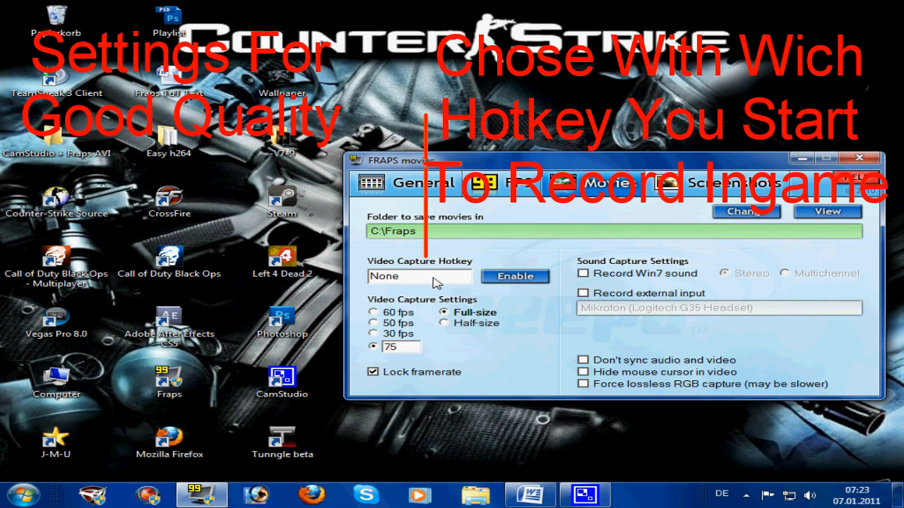
{"action": "left_click", "coordinate": [419, 276]}
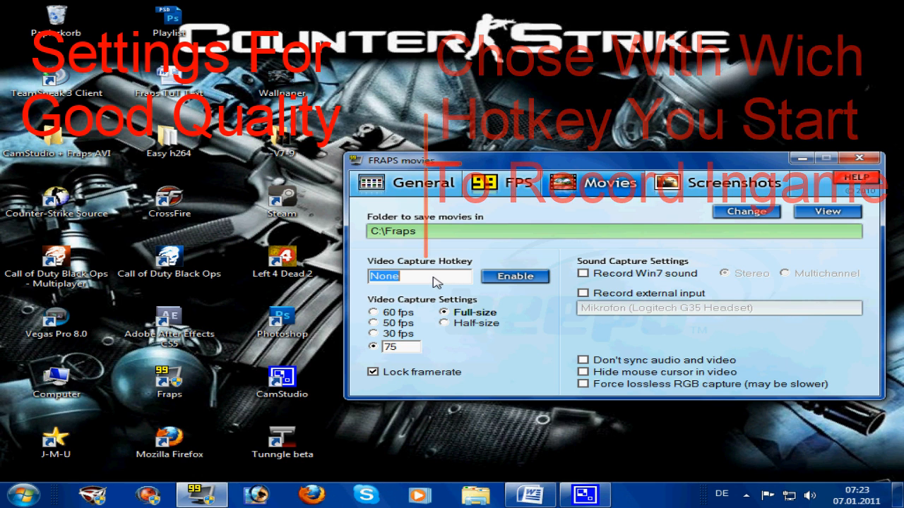
{"action": "left_click", "coordinate": [421, 276]}
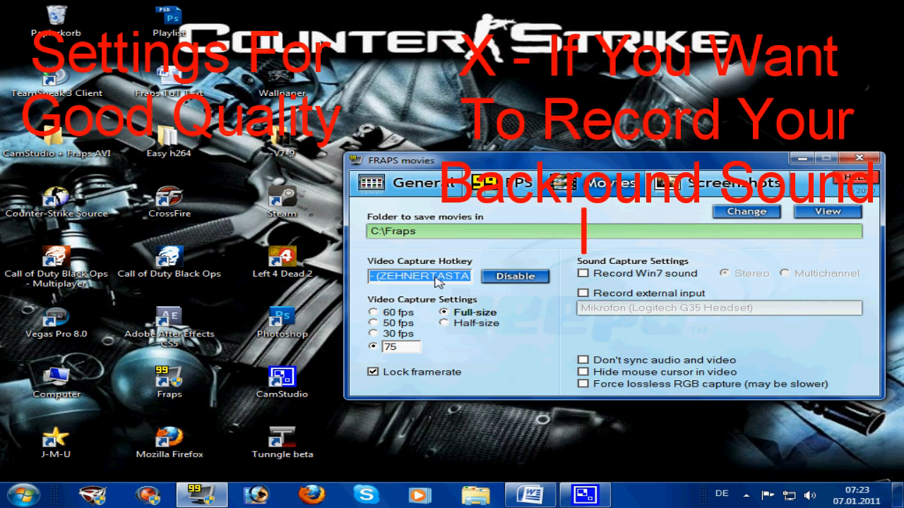
{"action": "left_click", "coordinate": [581, 273]}
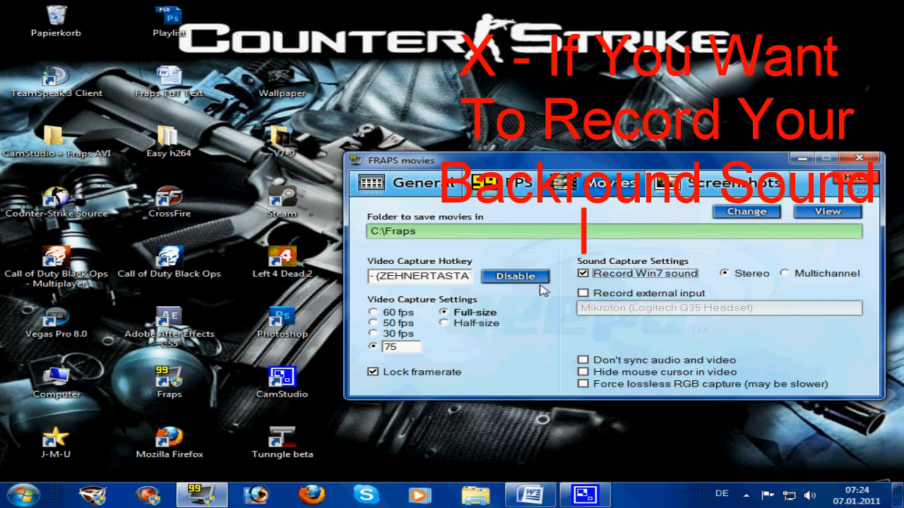
Toggle half-size and 30 fps, keep Win7 sound recording on and enable external microphone input for movies.
{"action": "left_click", "coordinate": [444, 323]}
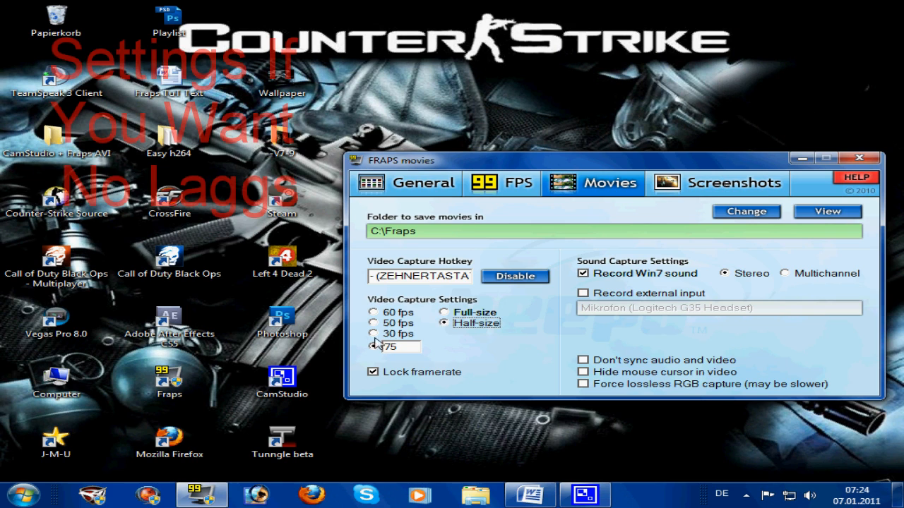
{"action": "left_click", "coordinate": [373, 334]}
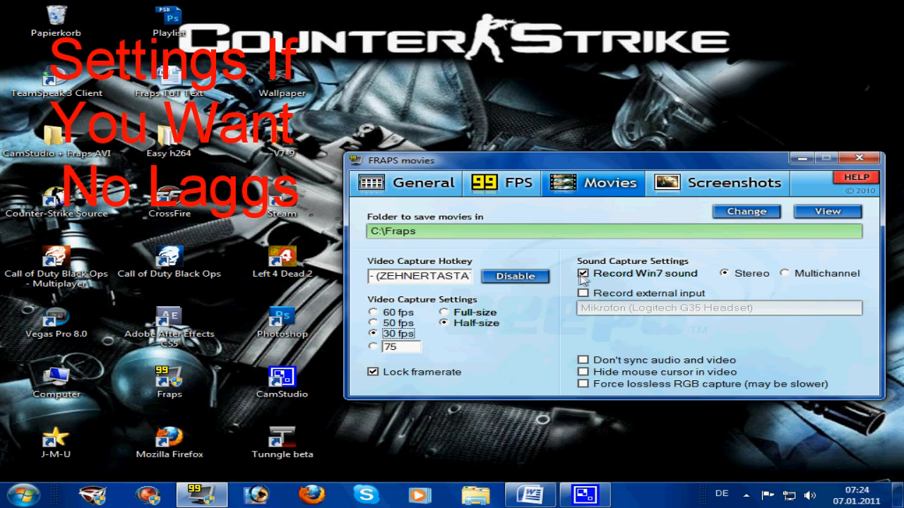
{"action": "left_click", "coordinate": [581, 274]}
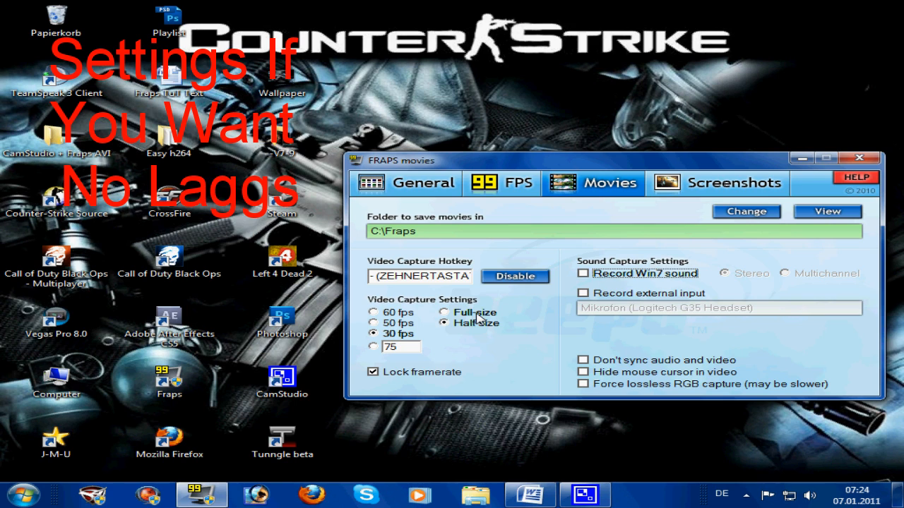
{"action": "mouse_move", "coordinate": [574, 298]}
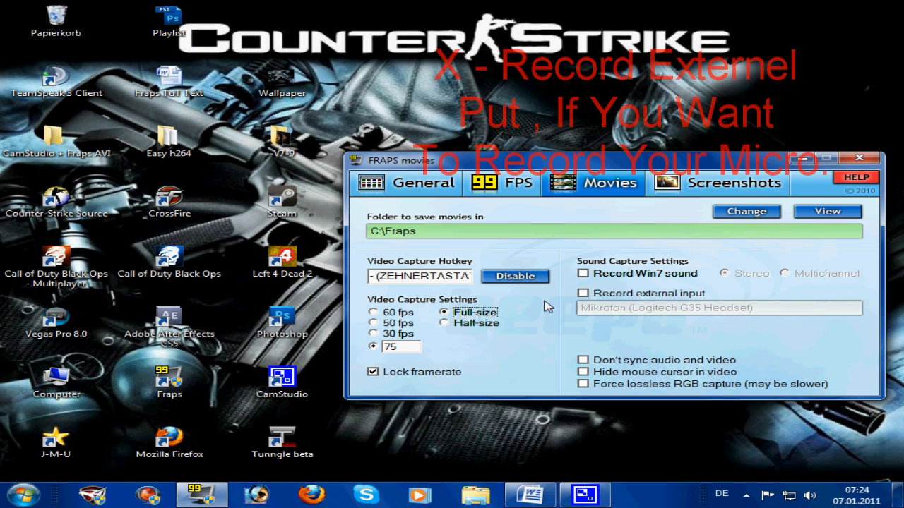
{"action": "left_click", "coordinate": [580, 293]}
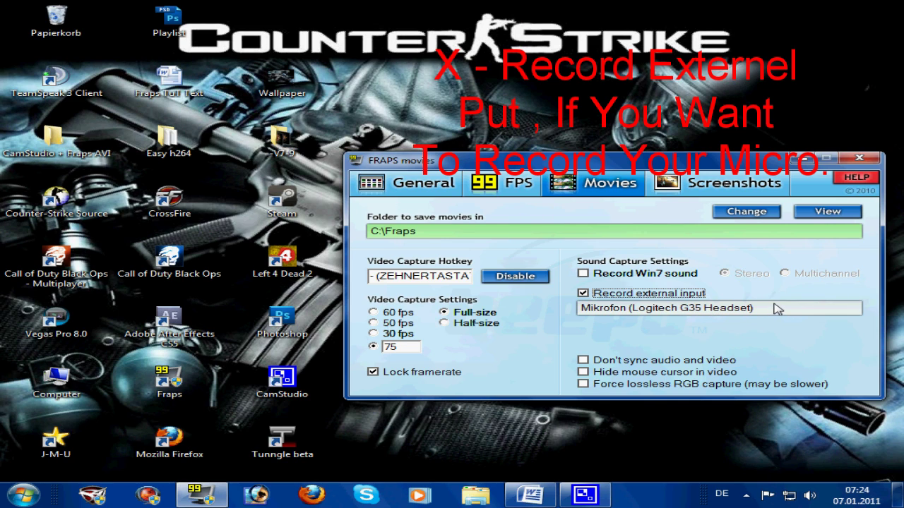
{"action": "left_click", "coordinate": [578, 273]}
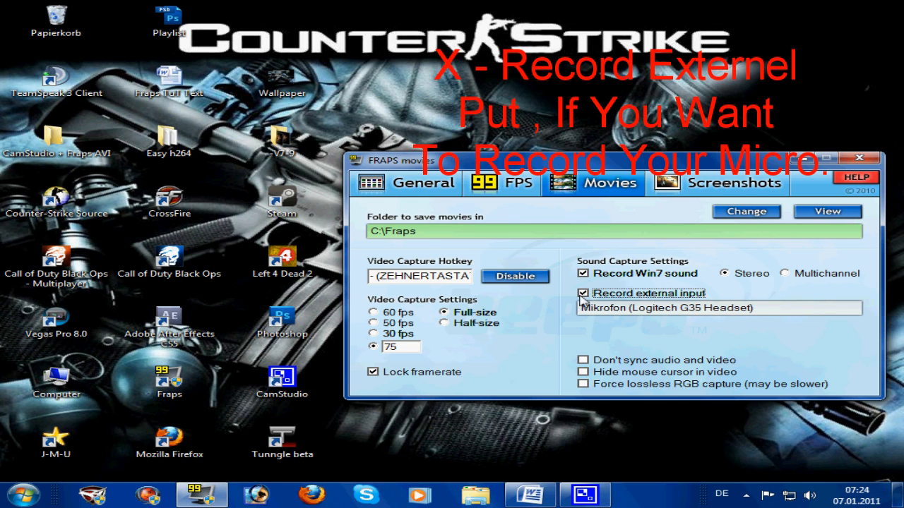
{"action": "left_click", "coordinate": [713, 183]}
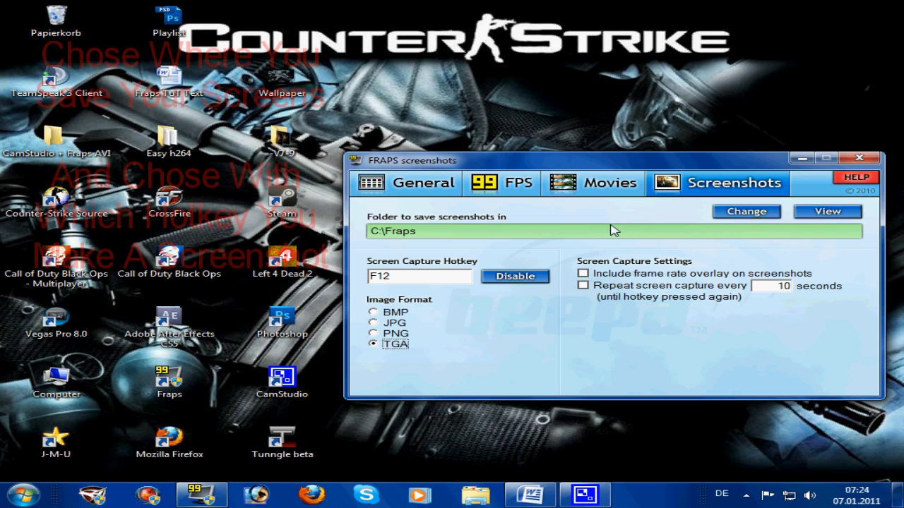
Keep C:\Fraps as the screenshot folder and start setting the screenshot hotkey.
{"action": "left_click", "coordinate": [745, 211]}
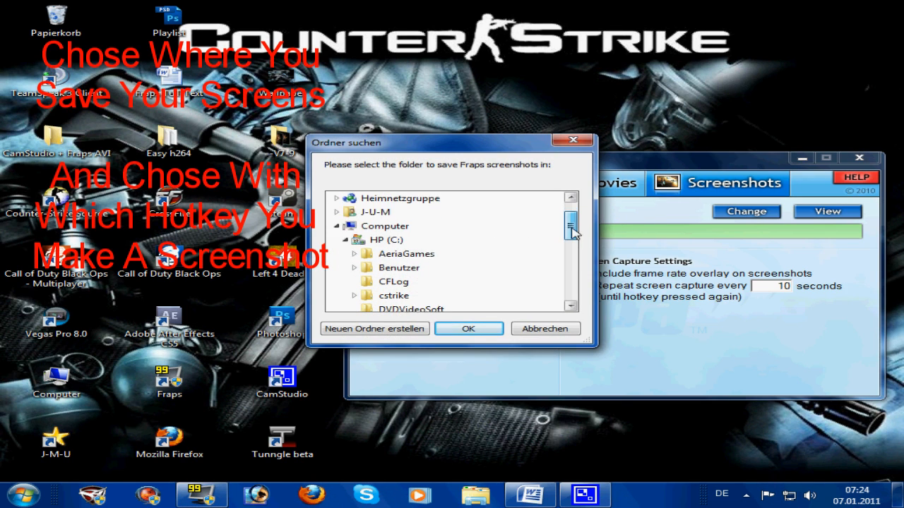
{"action": "scroll", "scroll_direction": "down", "scroll_amount": 3}
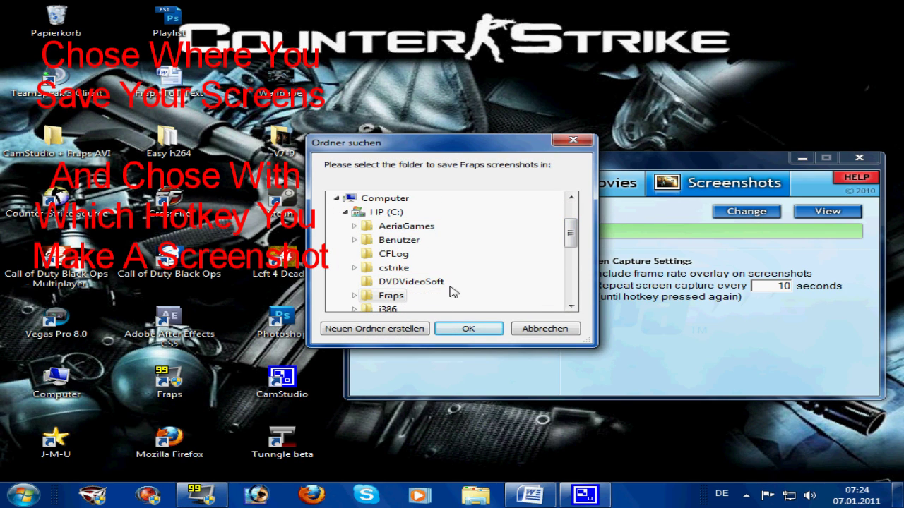
{"action": "left_click", "coordinate": [469, 328]}
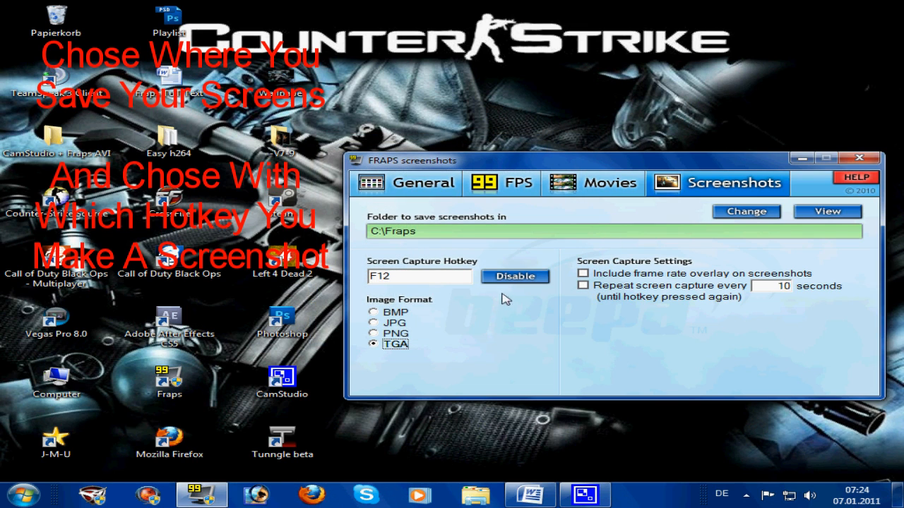
{"action": "left_click", "coordinate": [515, 276]}
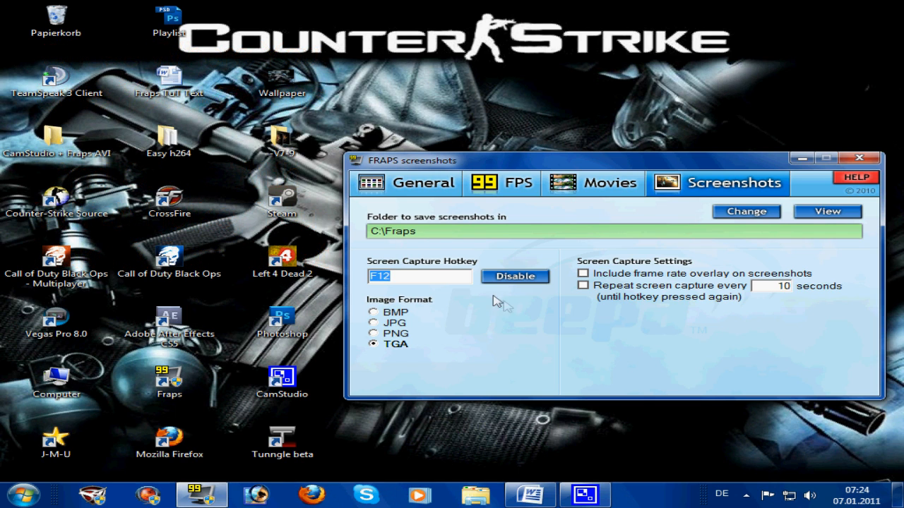
Change the screenshot image format from TGA, trying BMP, JPG and another format.
{"action": "left_click", "coordinate": [371, 311]}
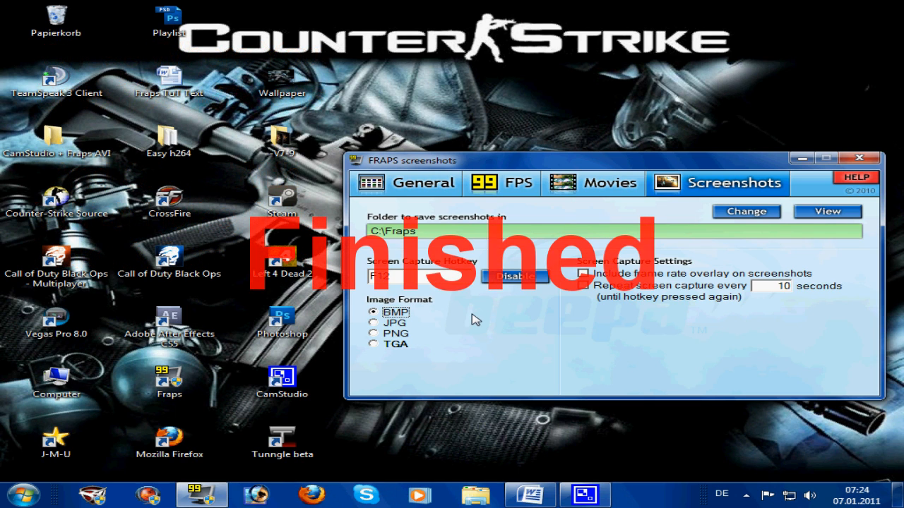
{"action": "left_click", "coordinate": [372, 323]}
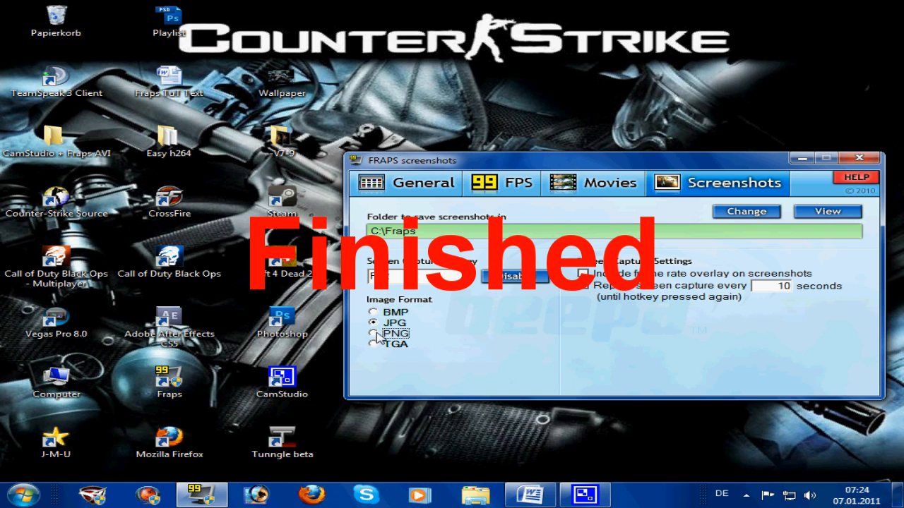
{"action": "left_click", "coordinate": [374, 344]}
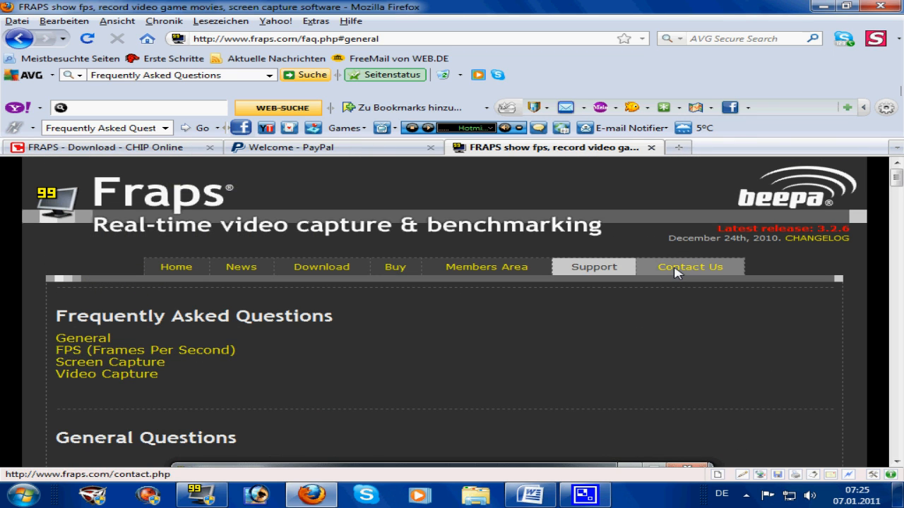
Go from the Fraps FAQ to Contact Us and on to the secure contact form.
{"action": "left_click", "coordinate": [690, 267]}
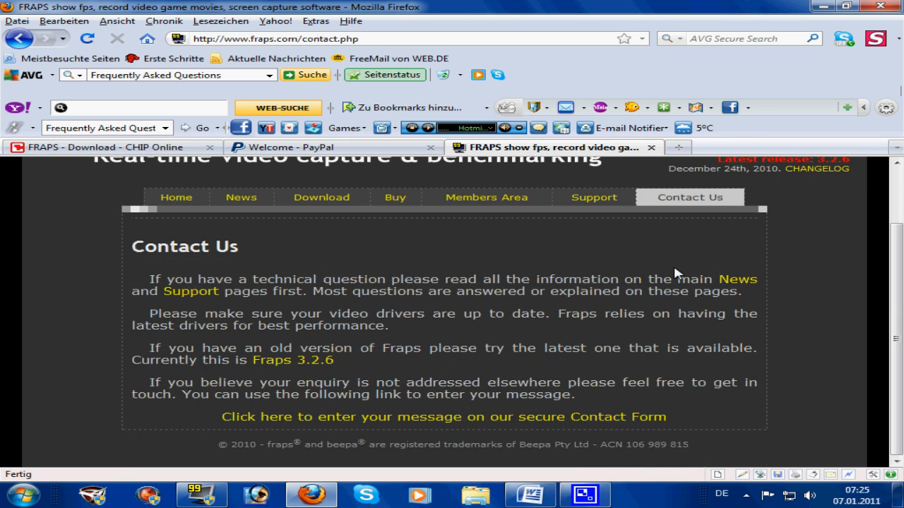
{"action": "mouse_move", "coordinate": [552, 421]}
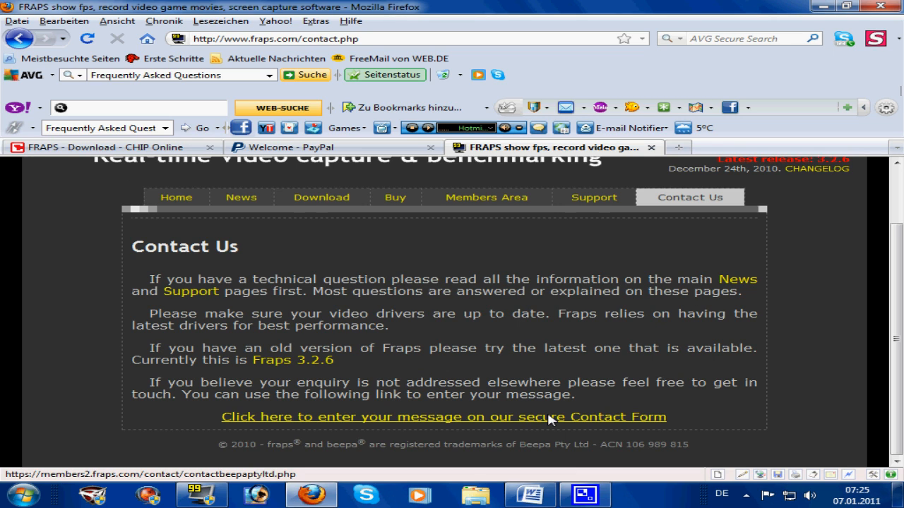
{"action": "left_click", "coordinate": [443, 416]}
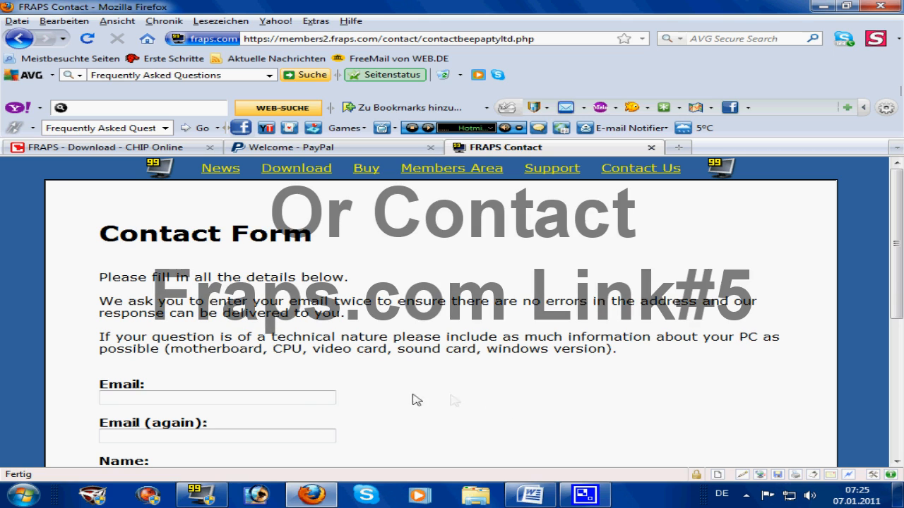
Fill the contact form with email 'name123@example.', name 'Mr/.' and message 'Hi', then close Firefox.
{"action": "type", "text": "n"}
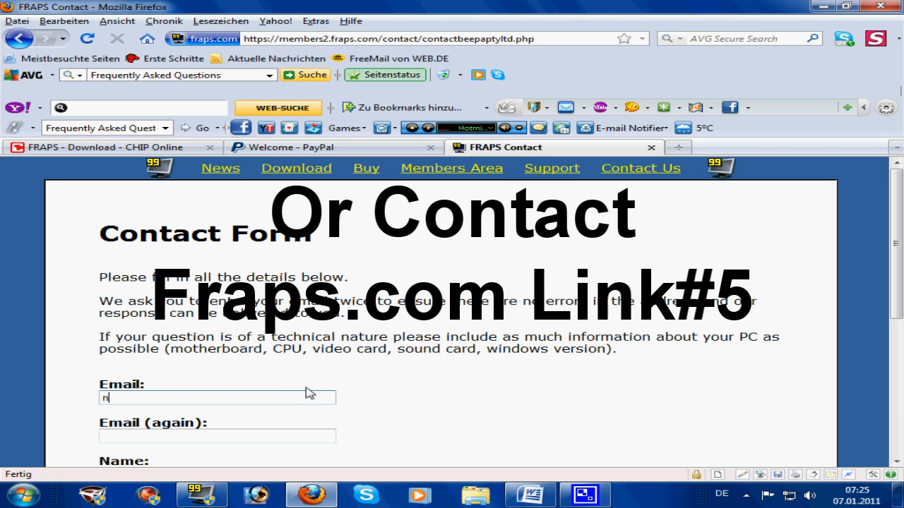
{"action": "type", "text": "ame123@"}
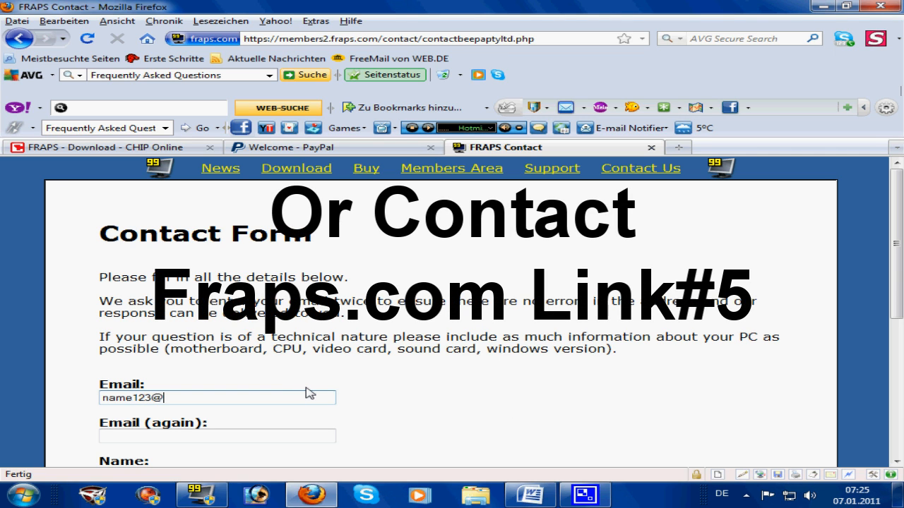
{"action": "type", "text": "example.ne"}
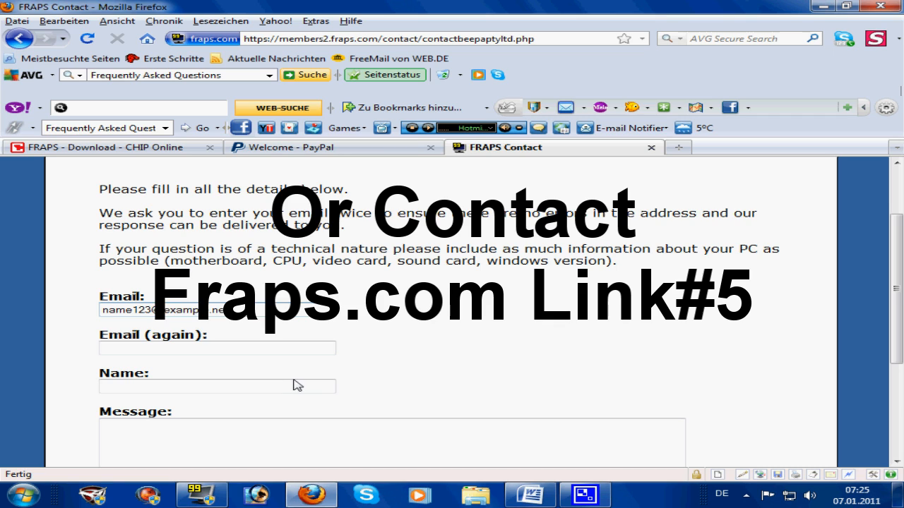
{"action": "type", "text": "Mr"}
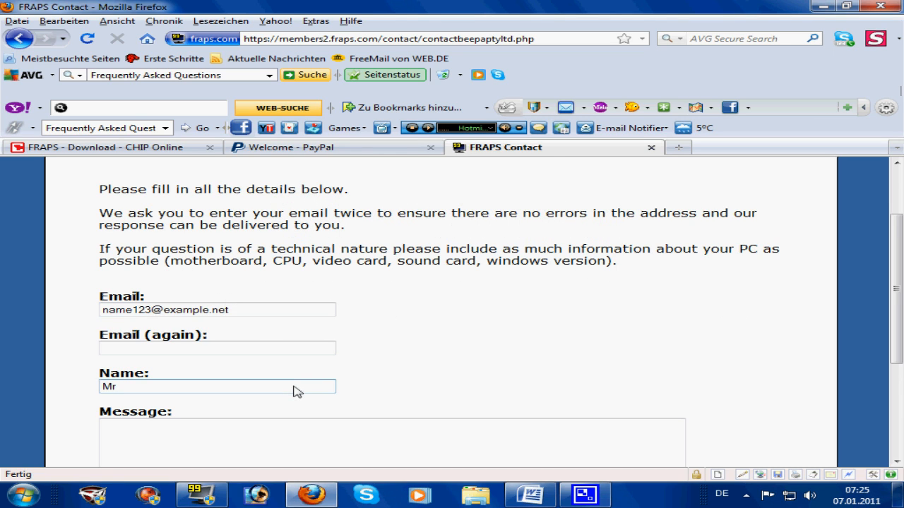
{"action": "type", "text": "/"}
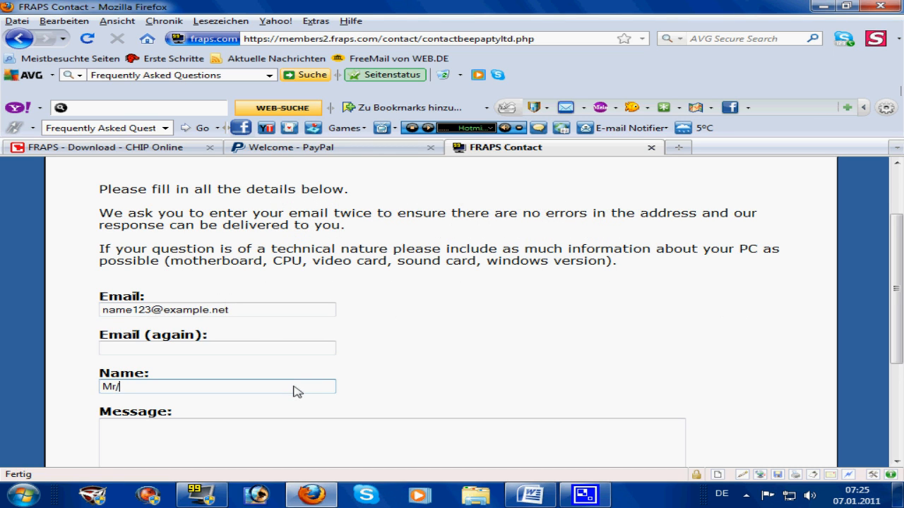
{"action": "type", "text": "... X"}
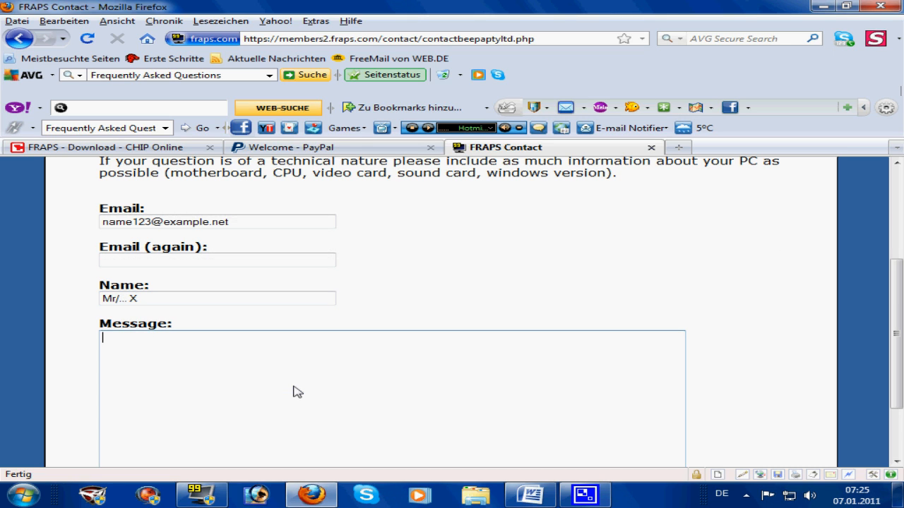
{"action": "type", "text": "Hi"}
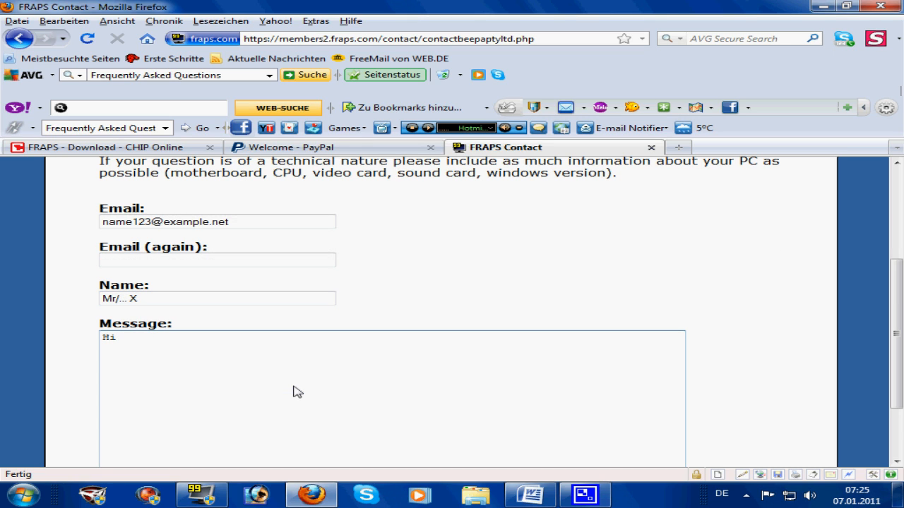
{"action": "scroll", "scroll_direction": "down", "scroll_amount": 3}
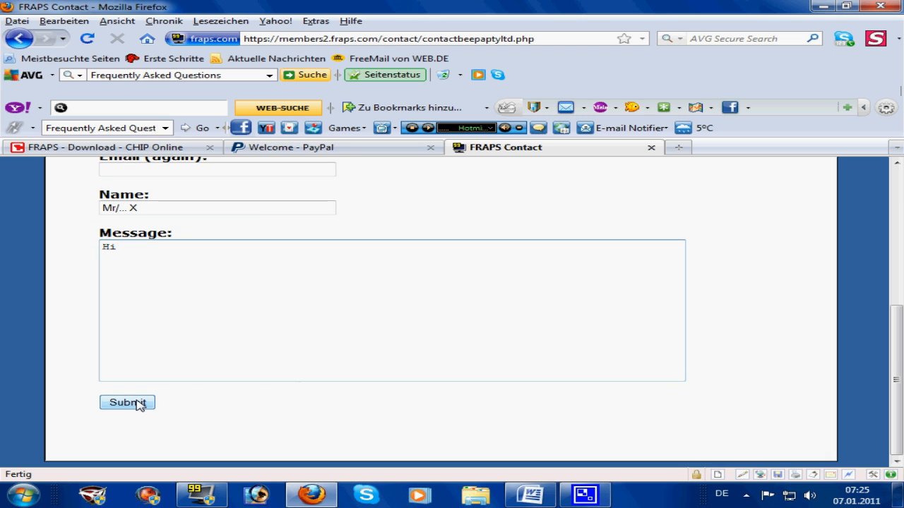
{"action": "mouse_move", "coordinate": [324, 348]}
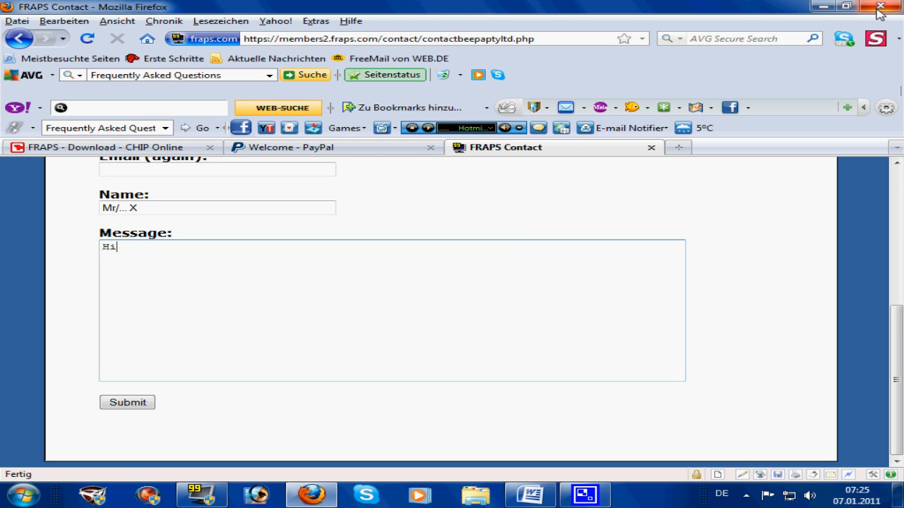
{"action": "left_click", "coordinate": [882, 8]}
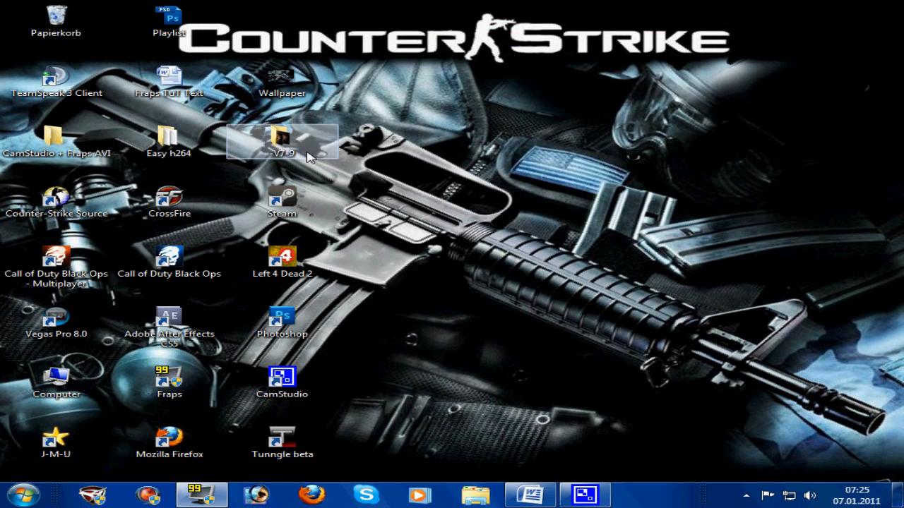